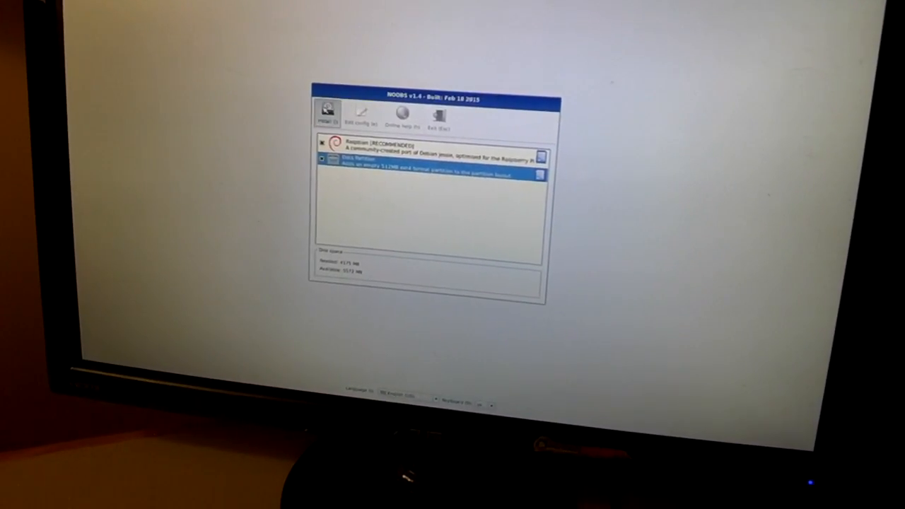
- Install Raspbian and confirm overwriting the existing SD card data
click(328, 112)
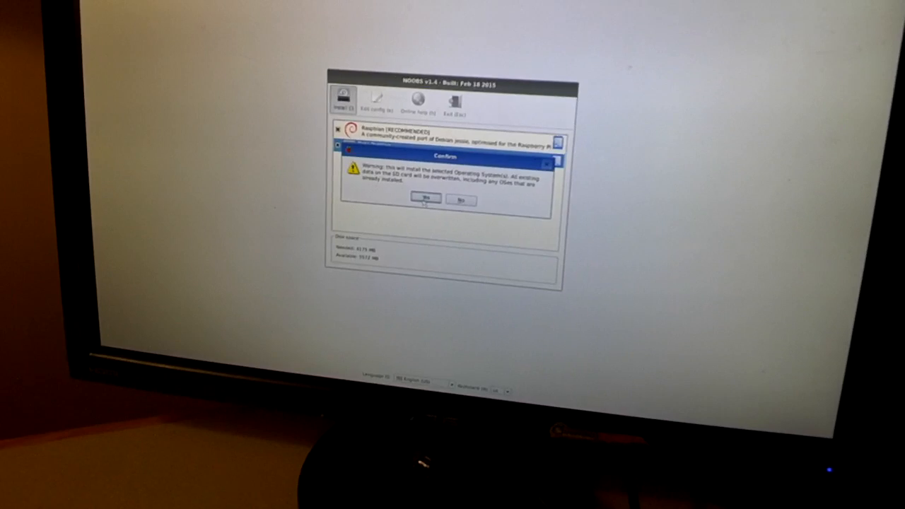
click(426, 199)
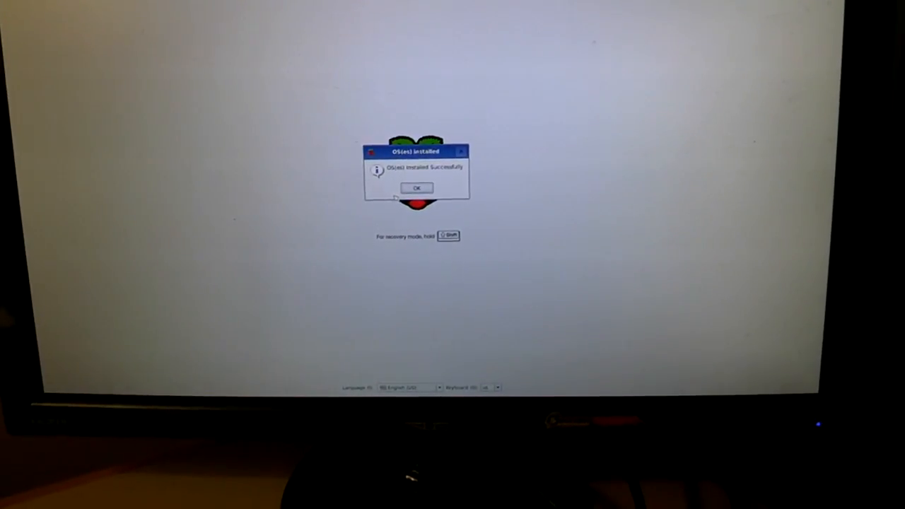
- Acknowledge the 'OS(es) Installed' notice to reboot into Raspbian
click(416, 188)
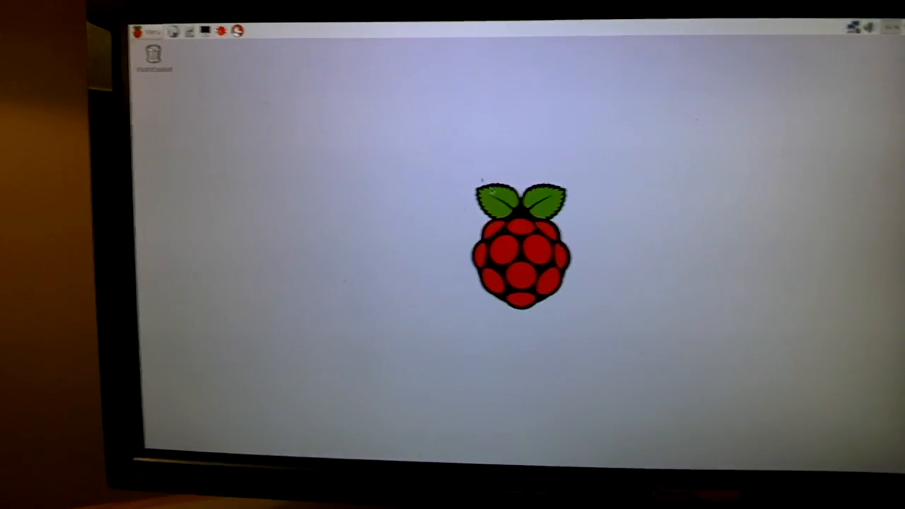
- Open the Raspbian application menu to browse Office, Internet and Games
click(148, 31)
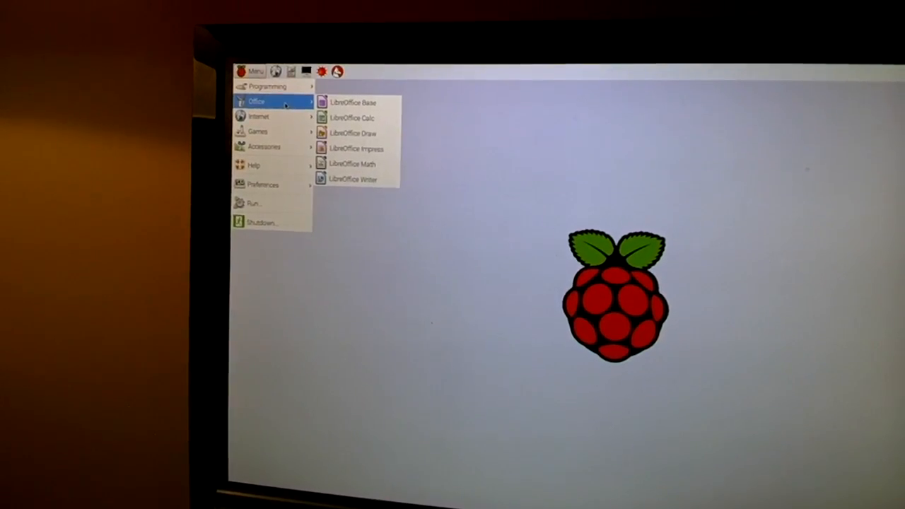
mouse_move(262, 120)
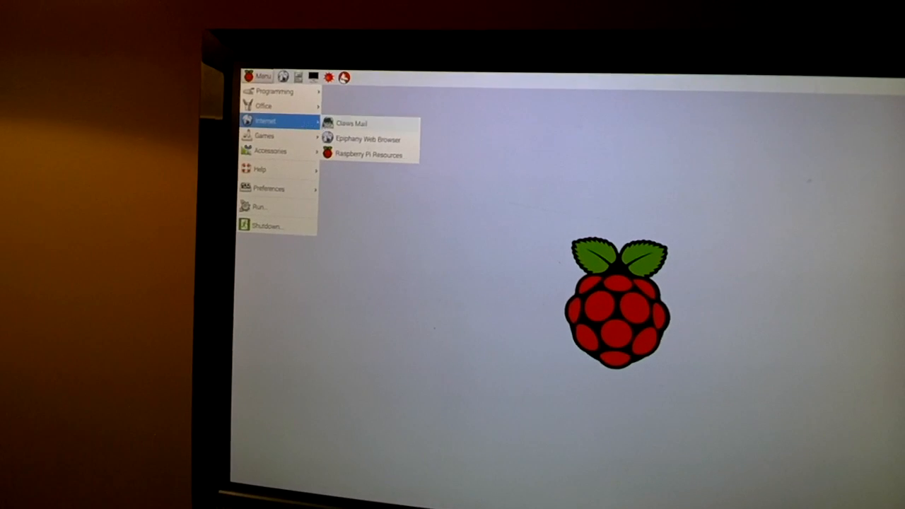
mouse_move(266, 140)
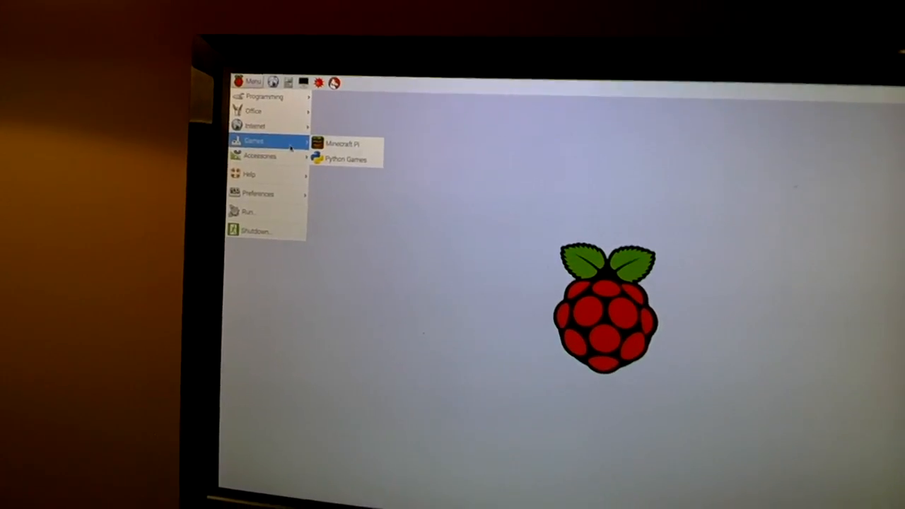